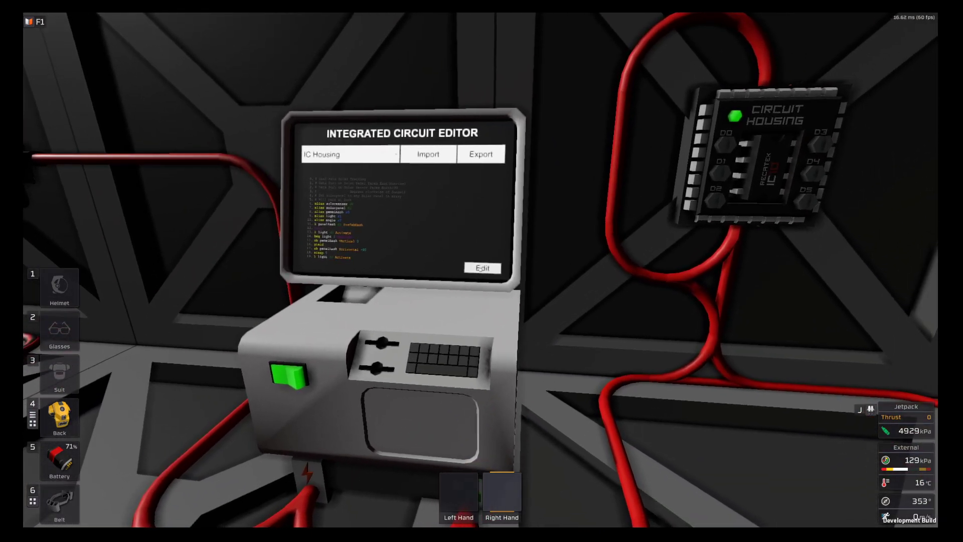
# Step: Open the dual-axis solar tracking script in Edit Script and scroll to its top
pyautogui.click(483, 268)
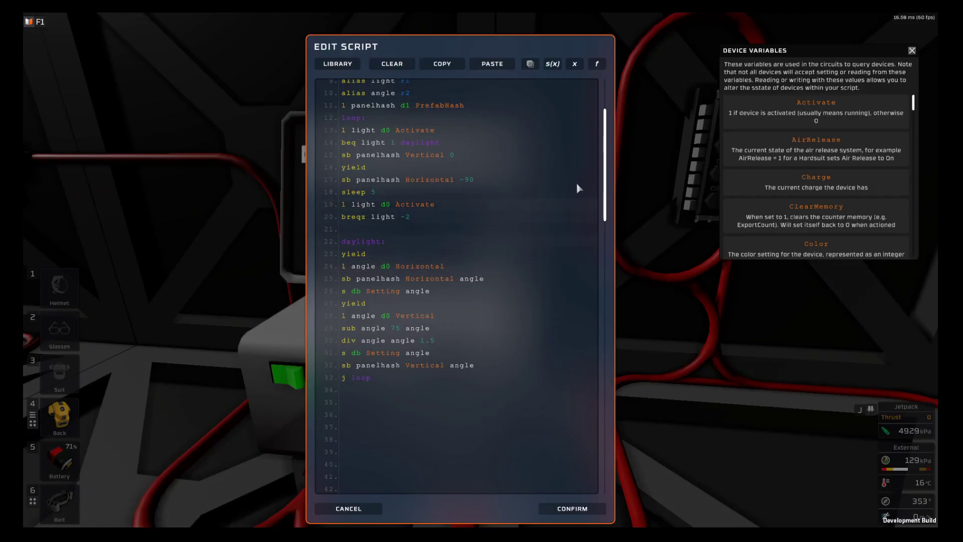
pyautogui.scroll(3)
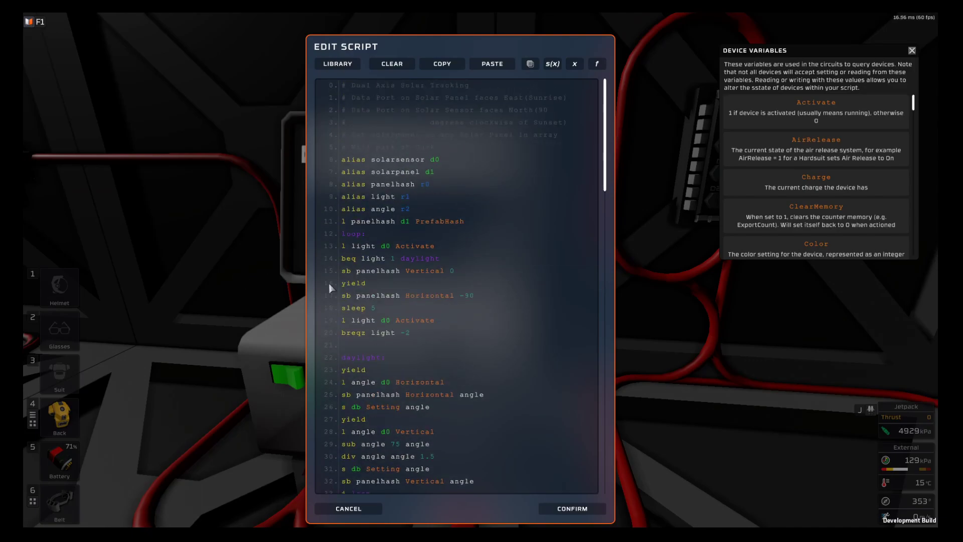
pyautogui.moveTo(361, 310)
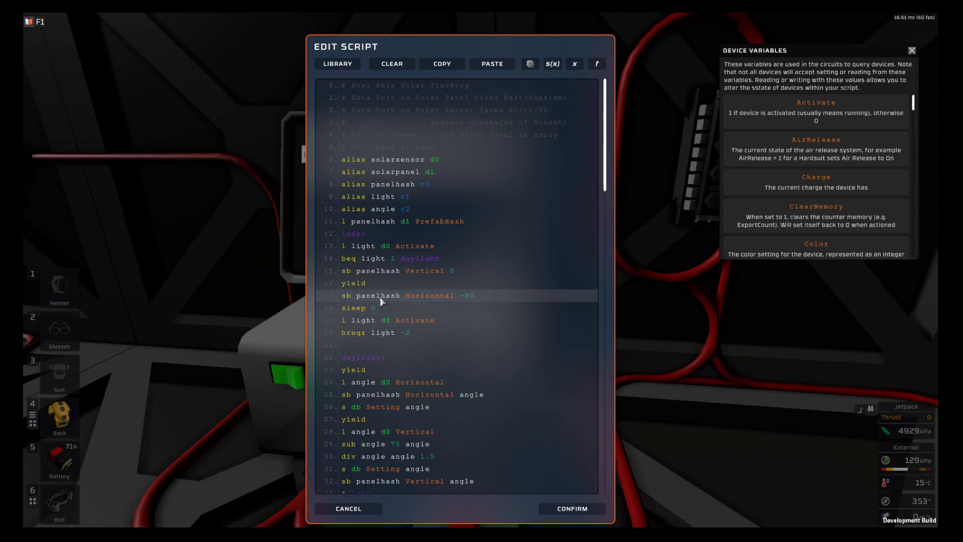
pyautogui.moveTo(427, 304)
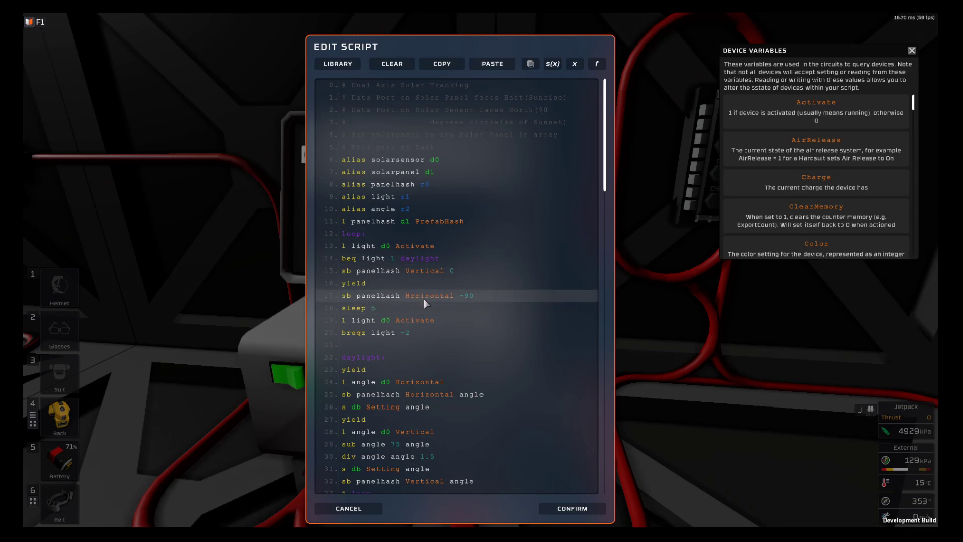
pyautogui.moveTo(472, 306)
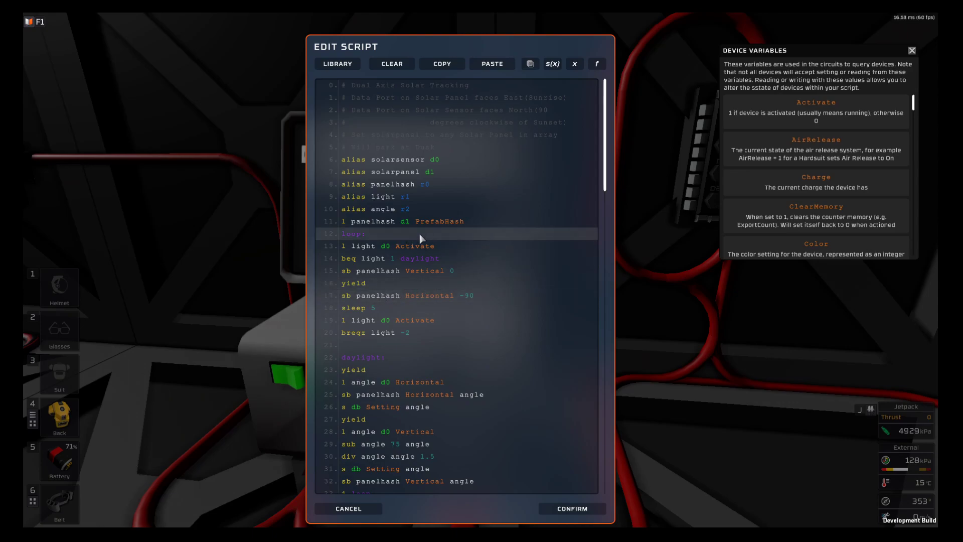
pyautogui.moveTo(442, 232)
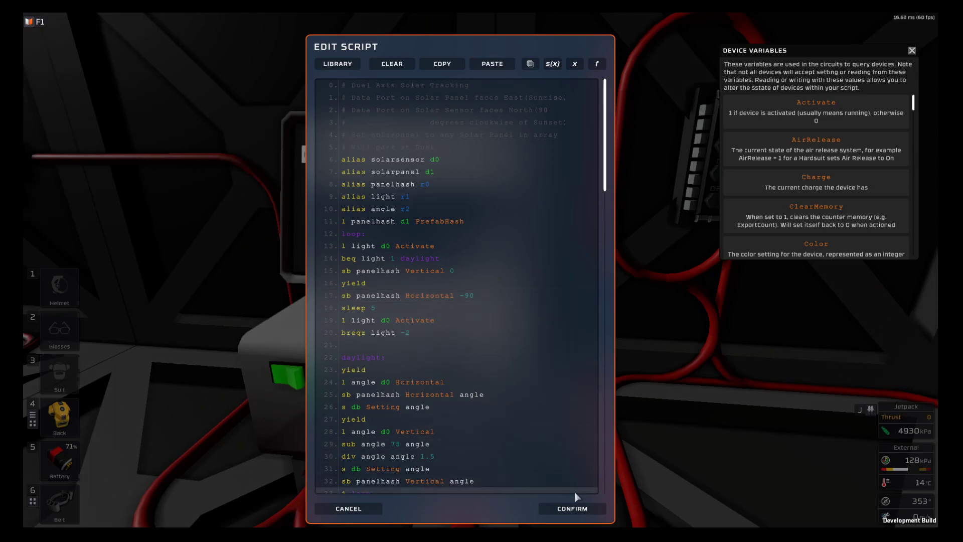
# Step: Confirm the Edit Script dialog to close the solar tracking script editor
pyautogui.click(571, 508)
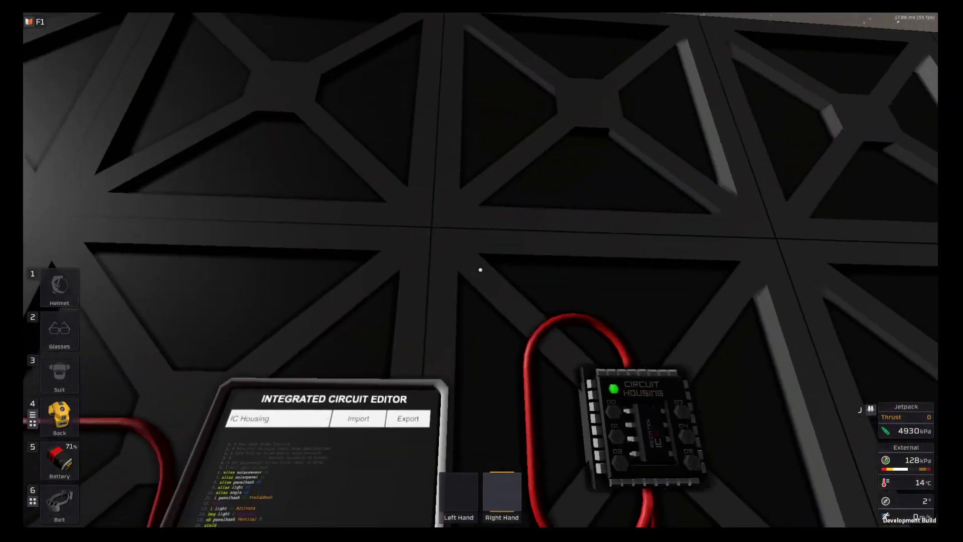
pyautogui.moveTo(481, 271)
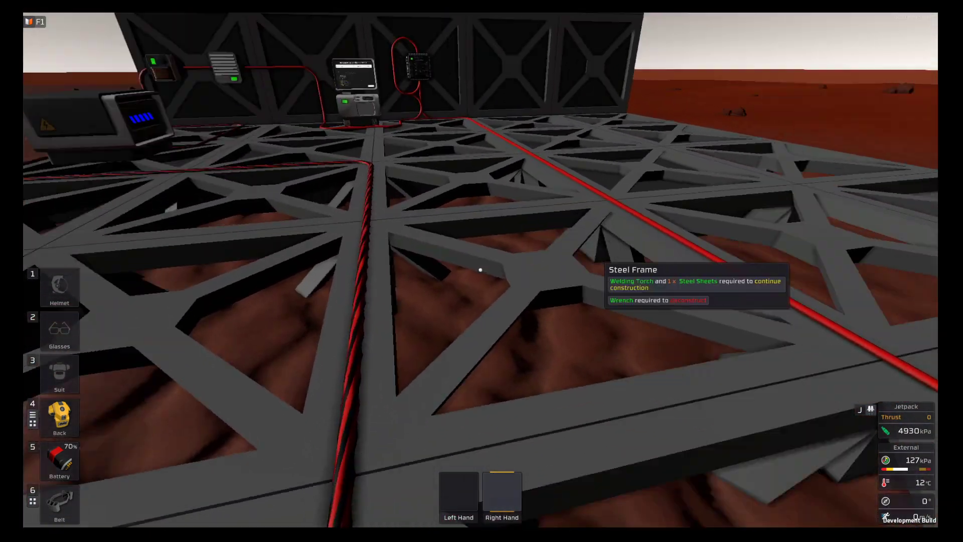
pyautogui.moveTo(482, 271)
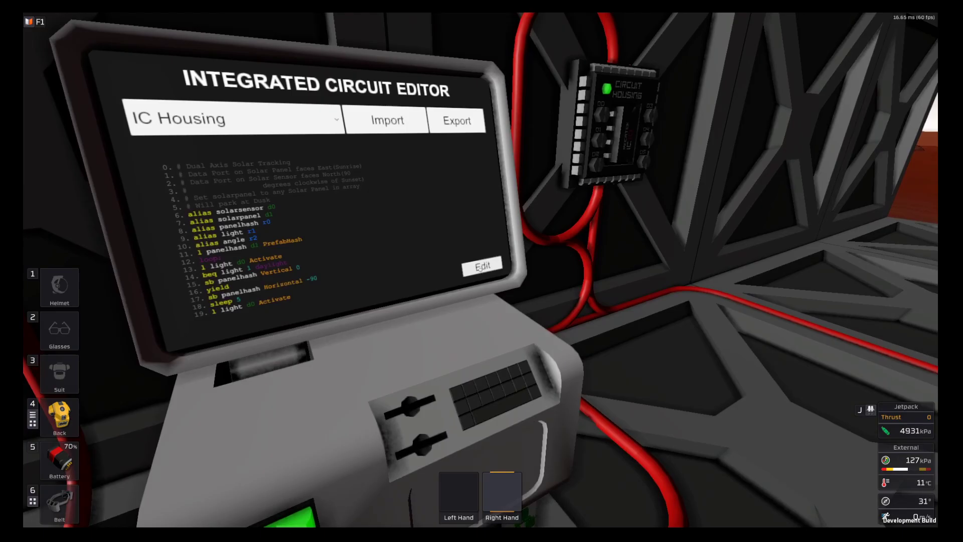
# Step: Reopen the script and select line 13 (light Activate) and line 18 (sleep 5)
pyautogui.click(482, 266)
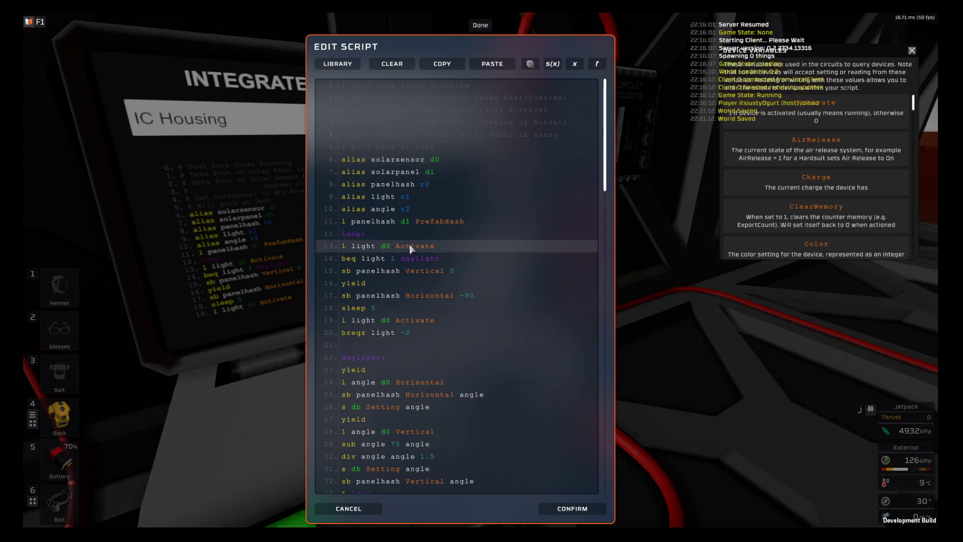
pyautogui.click(399, 258)
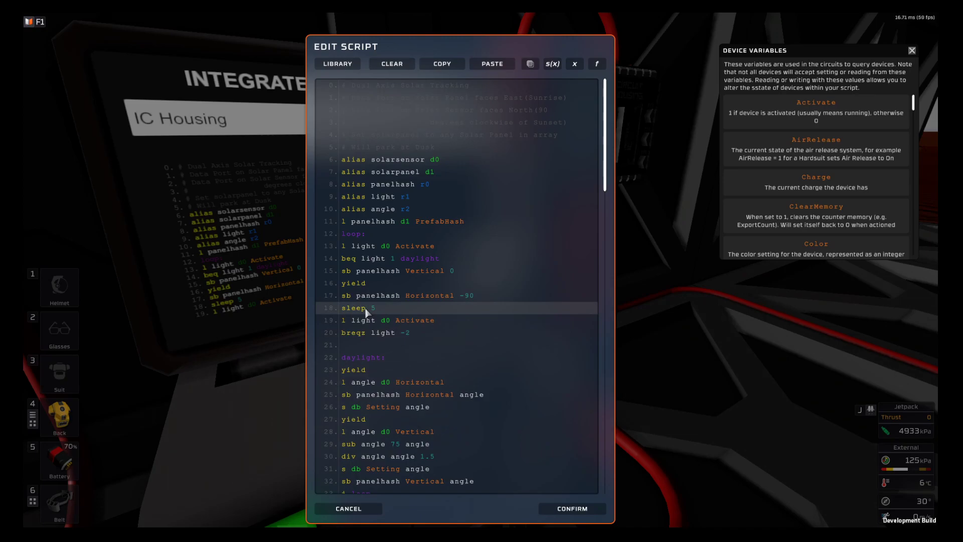
pyautogui.click(362, 320)
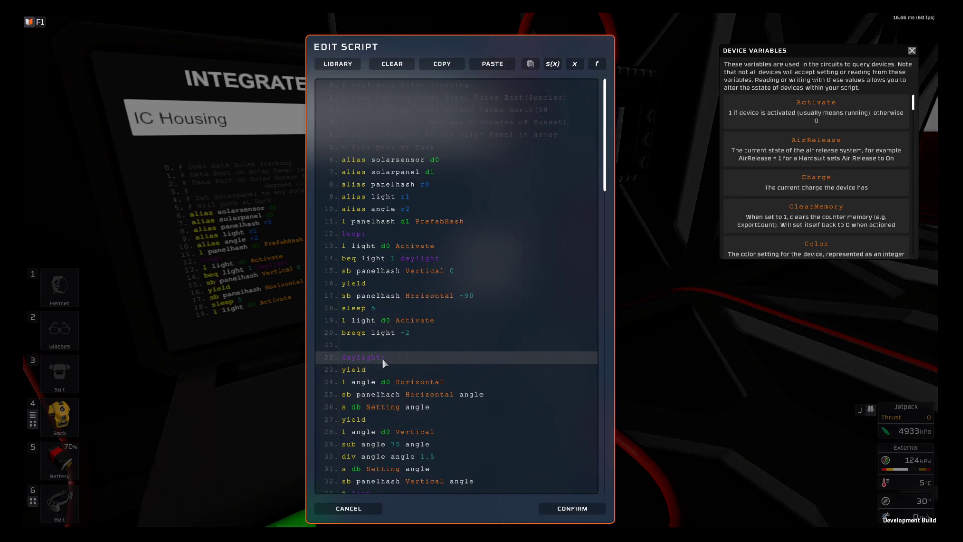
pyautogui.click(361, 370)
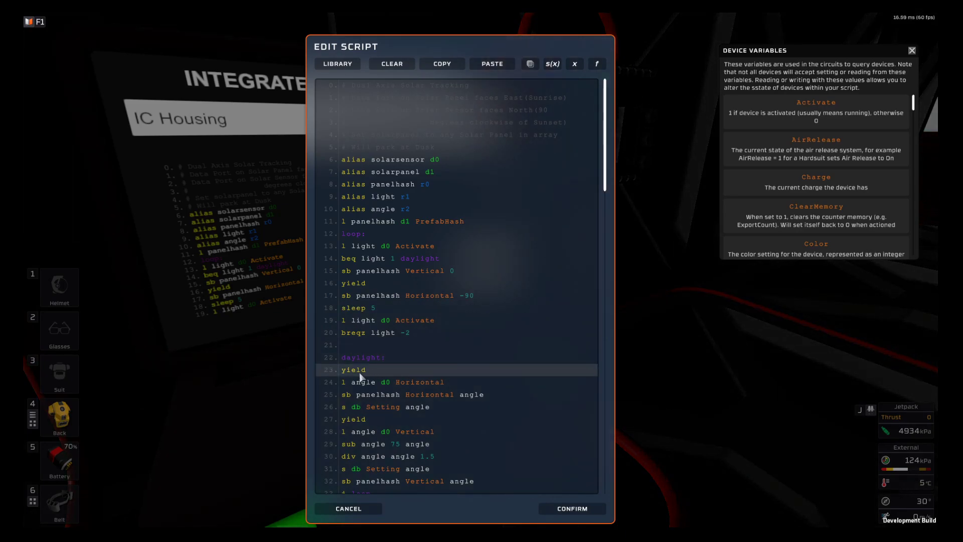
pyautogui.click(419, 381)
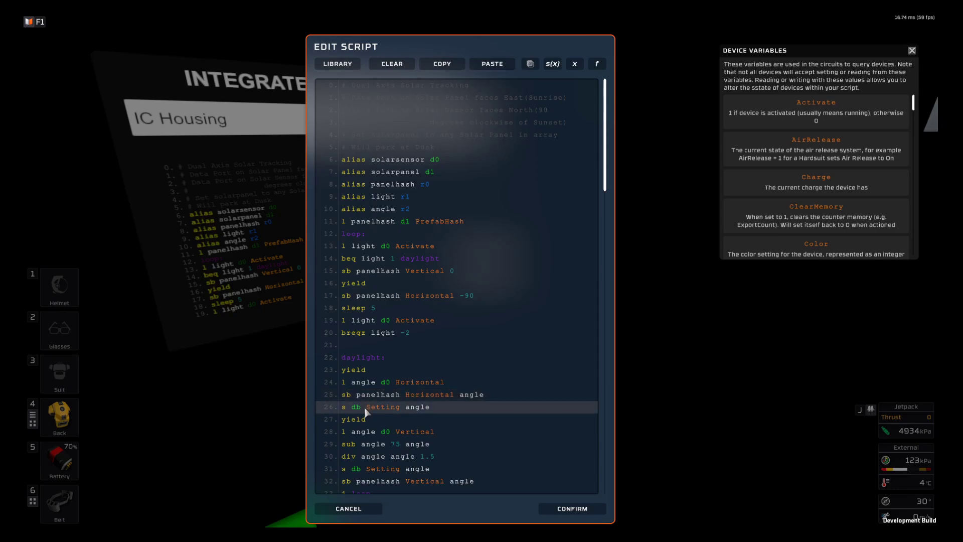
pyautogui.moveTo(430, 411)
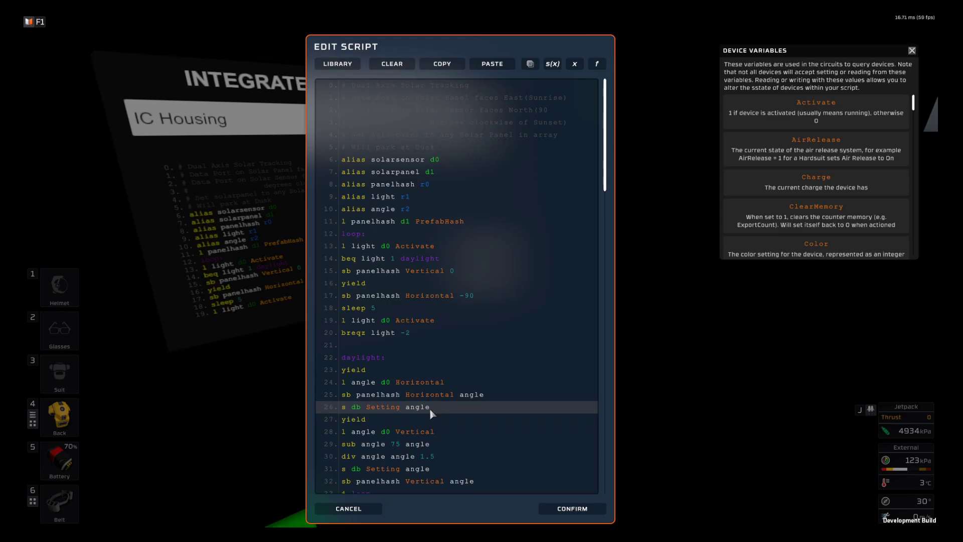
pyautogui.click(368, 419)
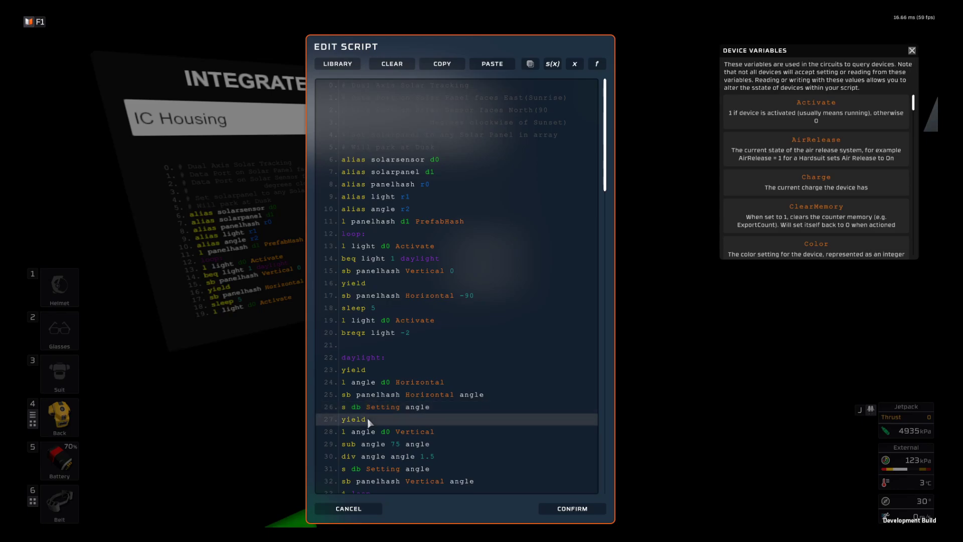
pyautogui.click(415, 432)
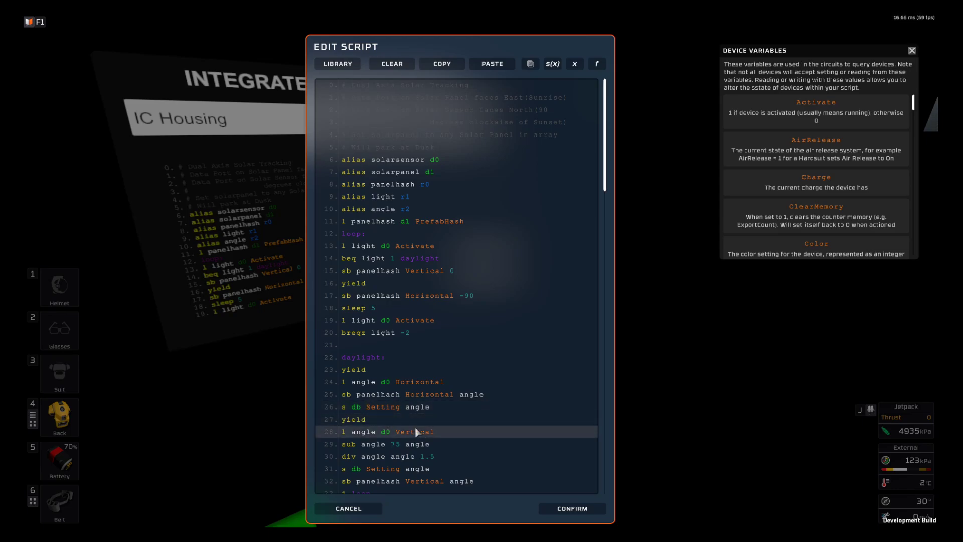
pyautogui.click(415, 444)
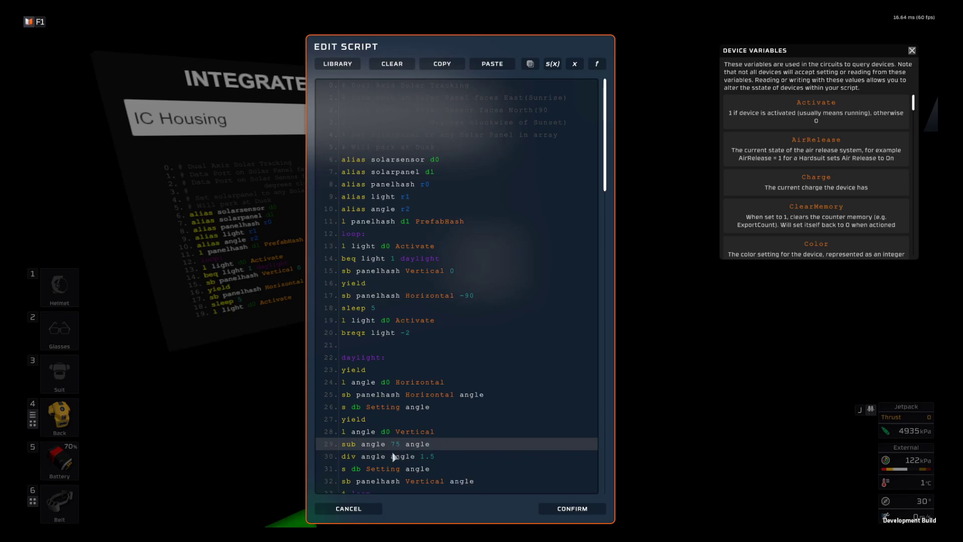
pyautogui.click(394, 456)
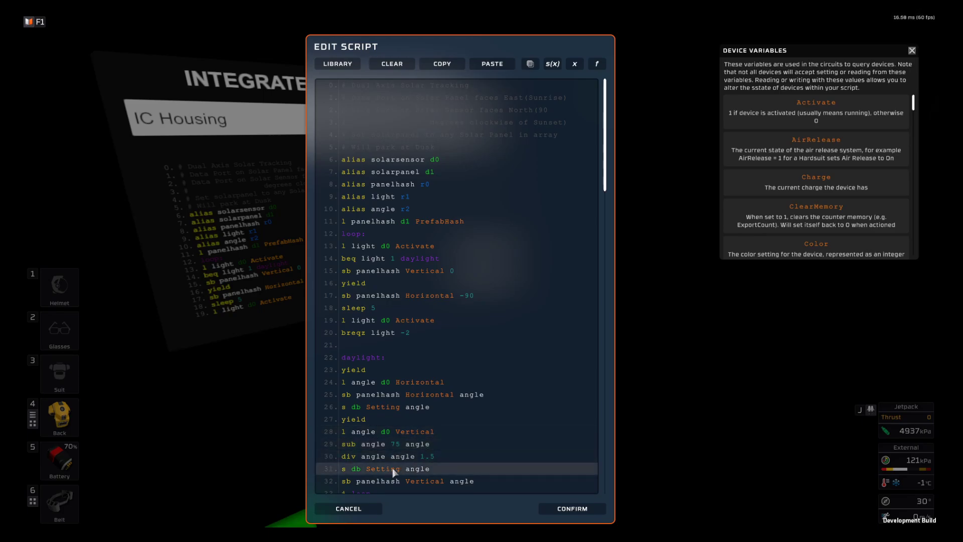
pyautogui.scroll(-3)
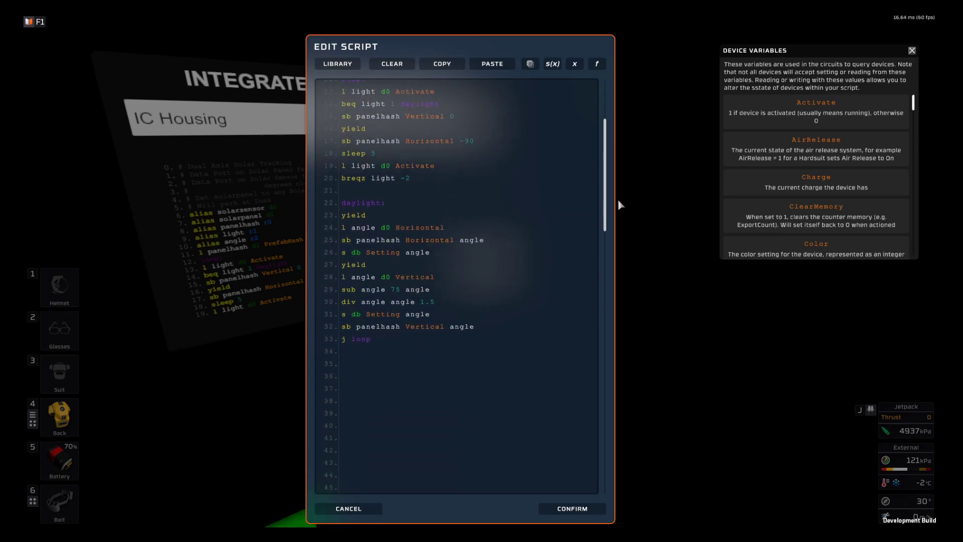
pyautogui.click(469, 326)
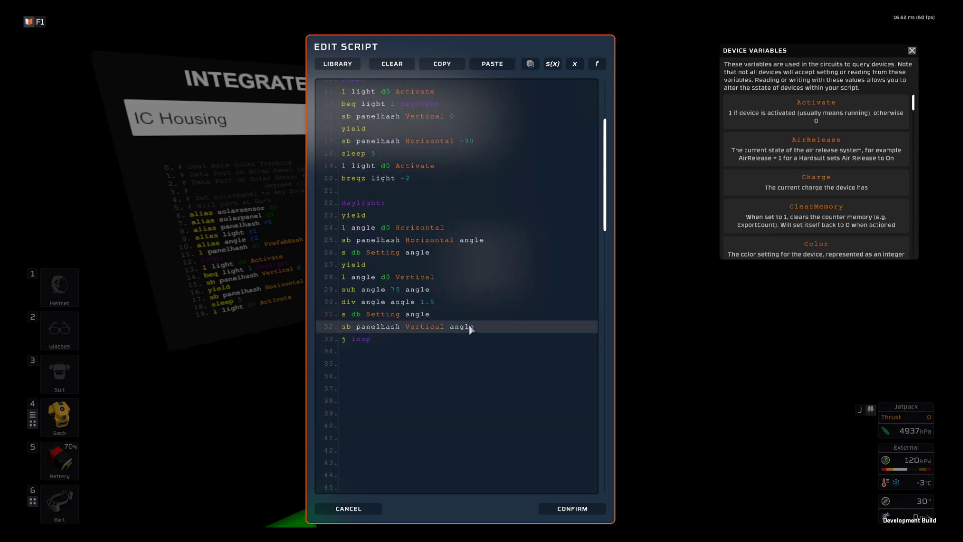